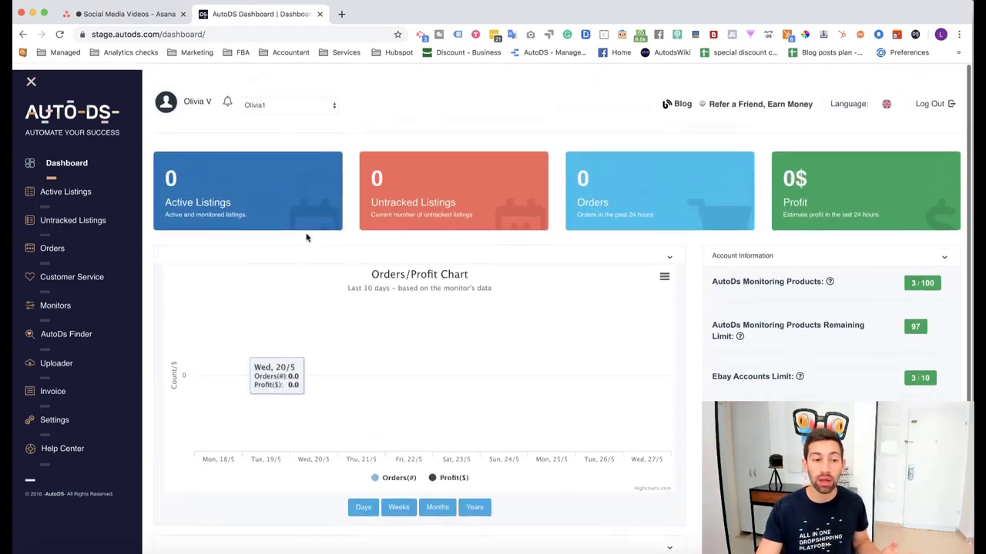
- Open AutoDS Finder from the dashboard sidebar to reach the Amazon storefront
{"action": "left_click", "coordinate": [65, 327]}
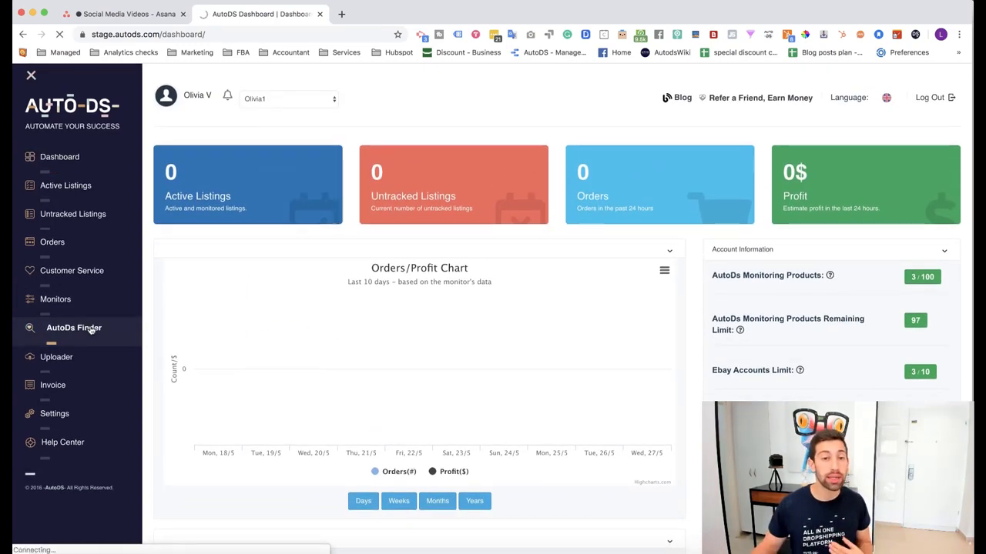
{"action": "left_click", "coordinate": [74, 328]}
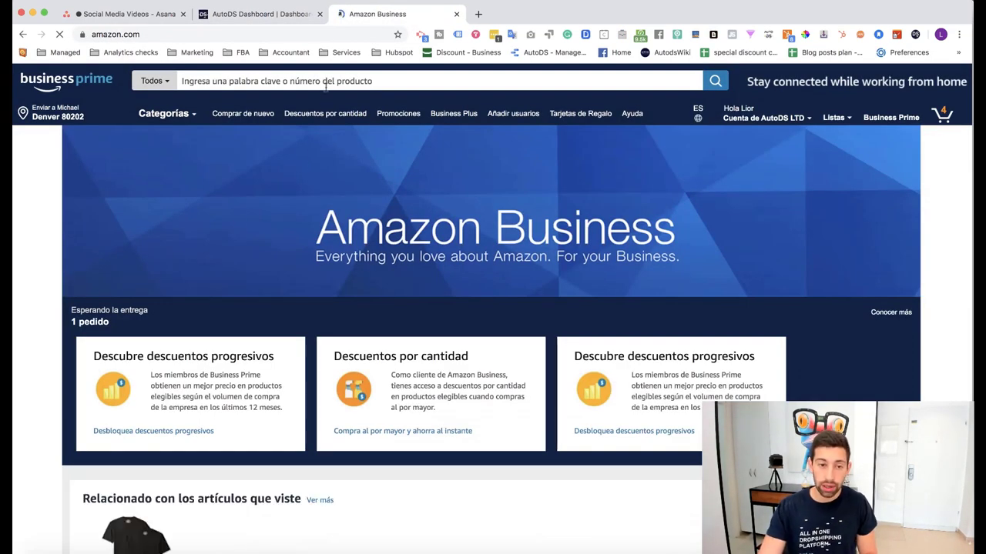
- Search Amazon for t-shirts, open the Amazon Essentials Performance T-Shirt, and return to AutoDS
{"action": "type", "text": "tshift"}
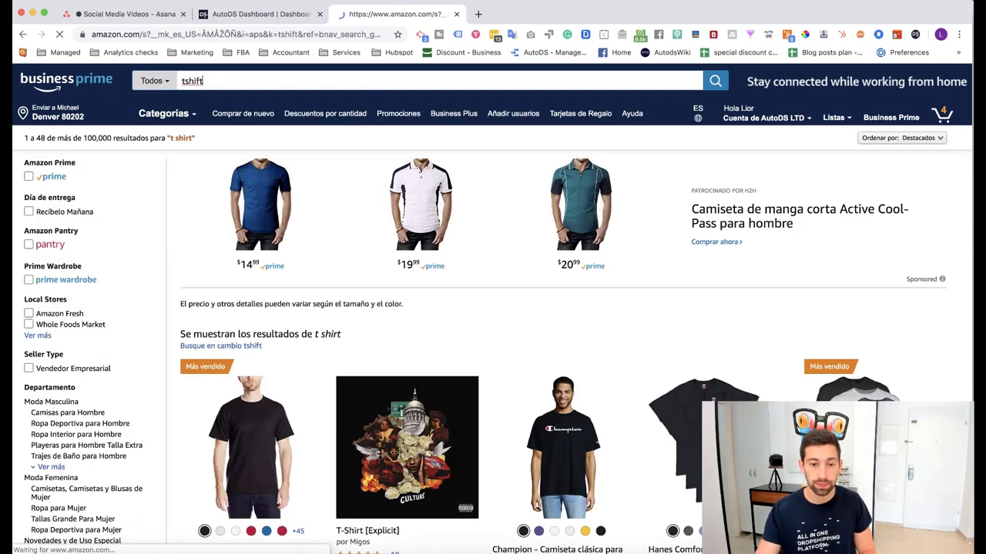
{"action": "scroll", "scroll_direction": "down", "scroll_amount": 3}
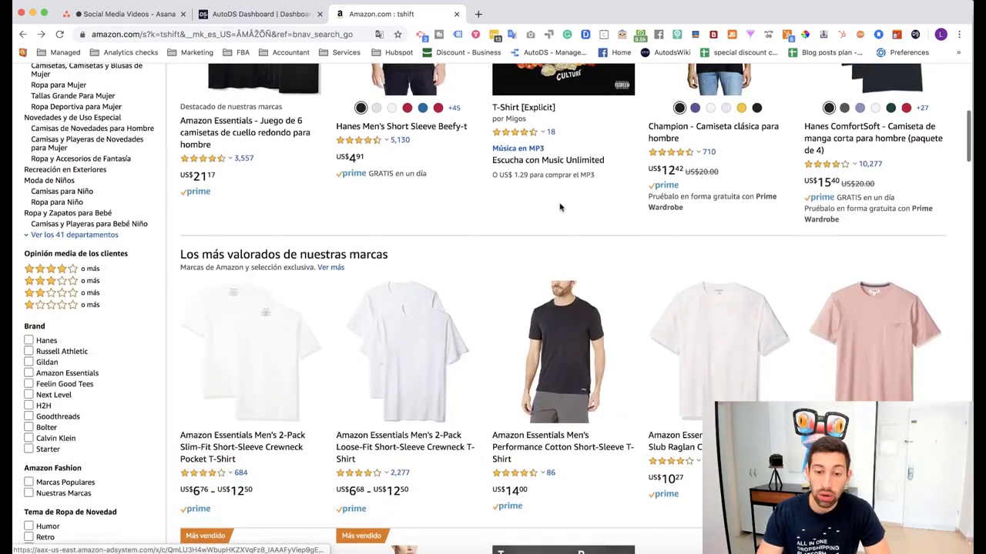
{"action": "scroll", "scroll_direction": "down", "scroll_amount": 3}
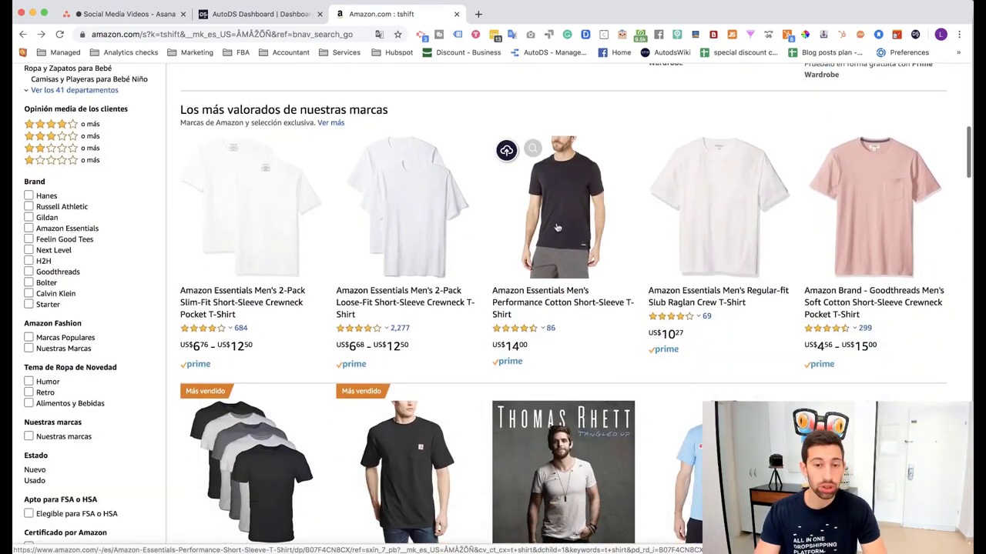
{"action": "left_click", "coordinate": [562, 206]}
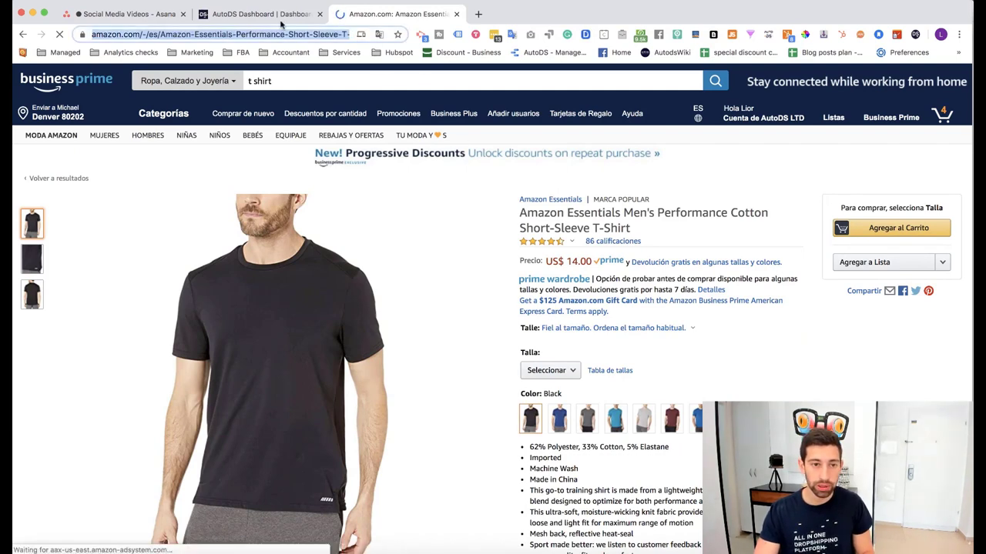
{"action": "left_click", "coordinate": [258, 14]}
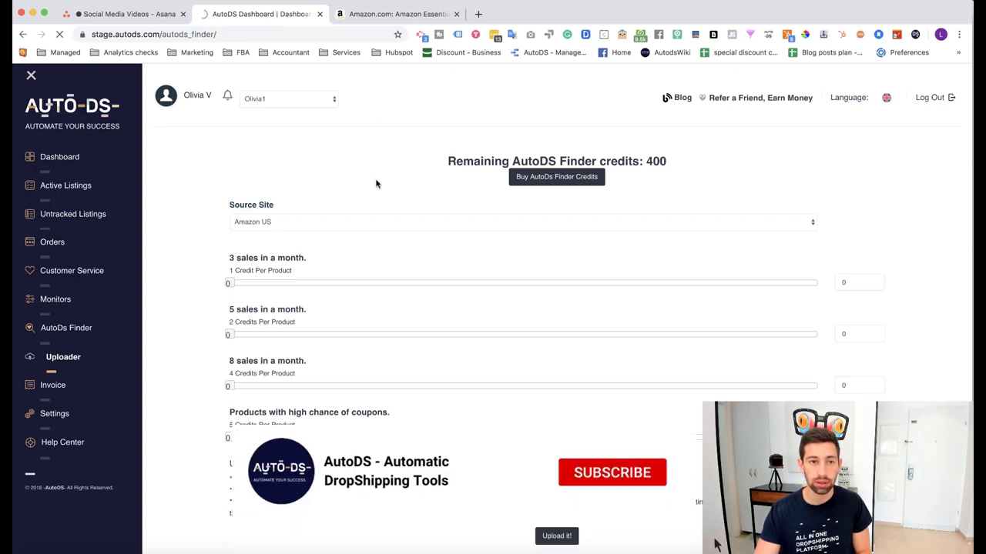
- Grab the Amazon t-shirt's details in the Uploader, showing the black X-Large variation
{"action": "left_click", "coordinate": [63, 356]}
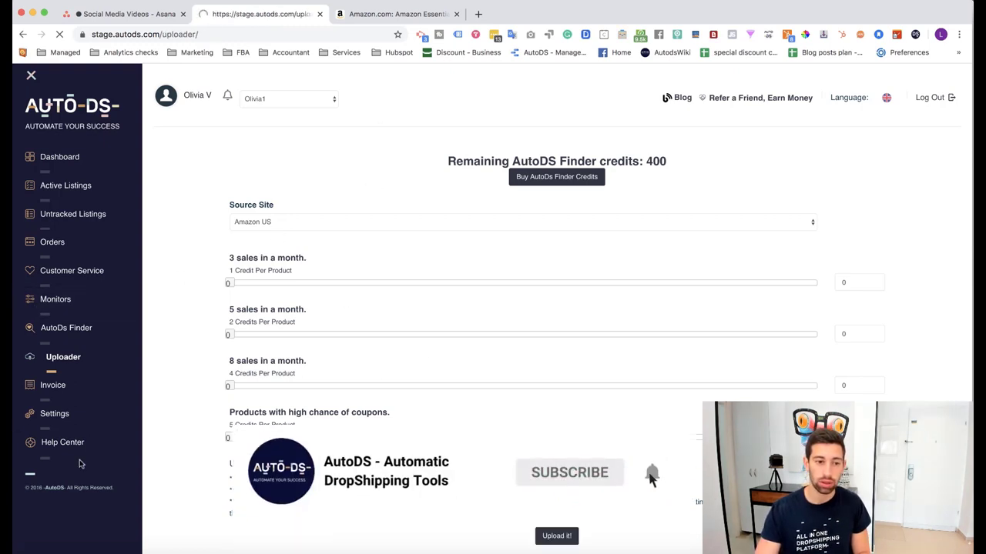
{"action": "left_click", "coordinate": [63, 356]}
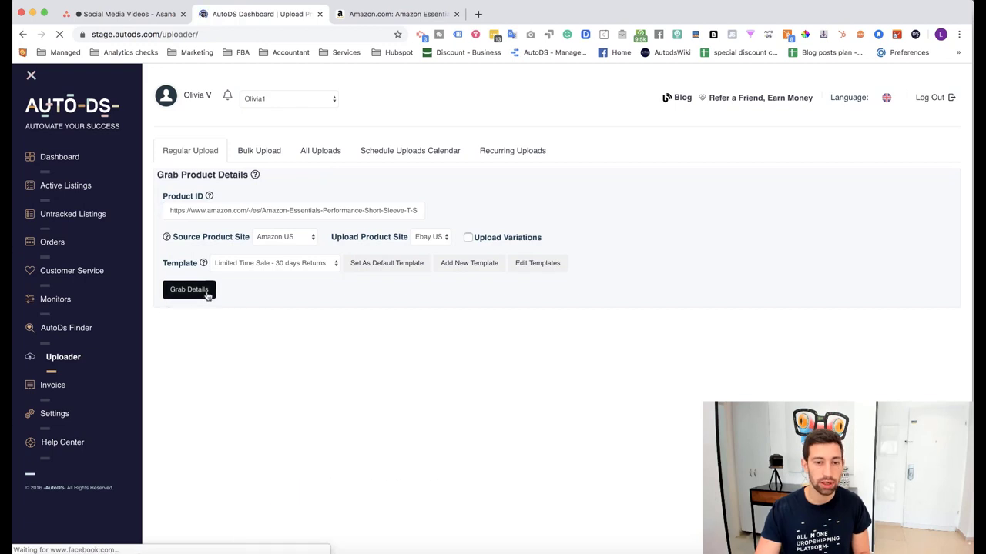
{"action": "left_click", "coordinate": [189, 289]}
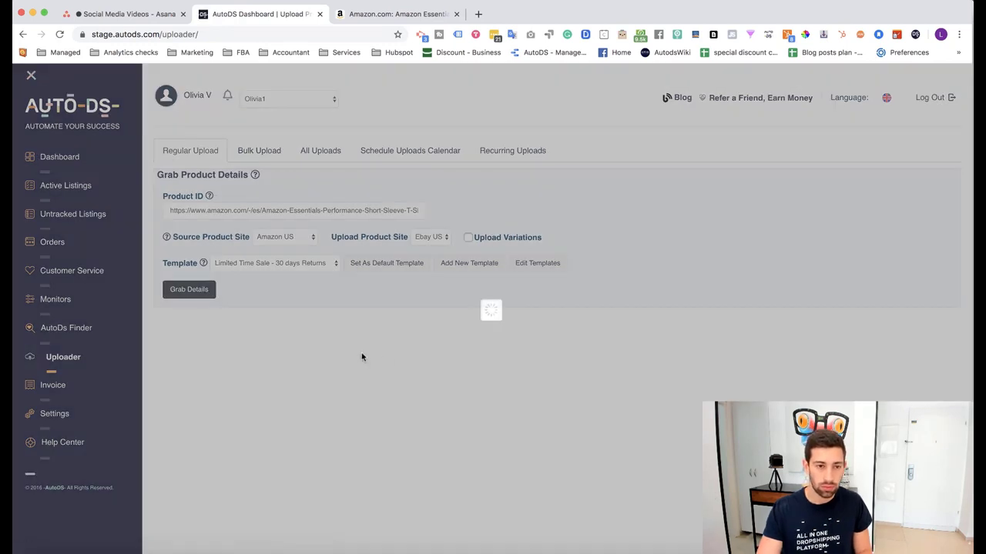
{"action": "mouse_move", "coordinate": [524, 216]}
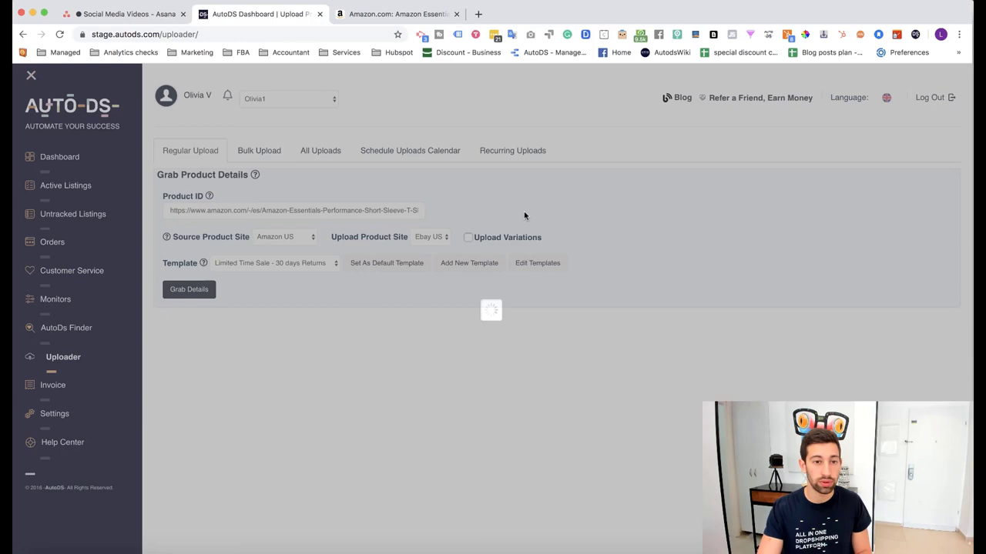
{"action": "left_click", "coordinate": [397, 14]}
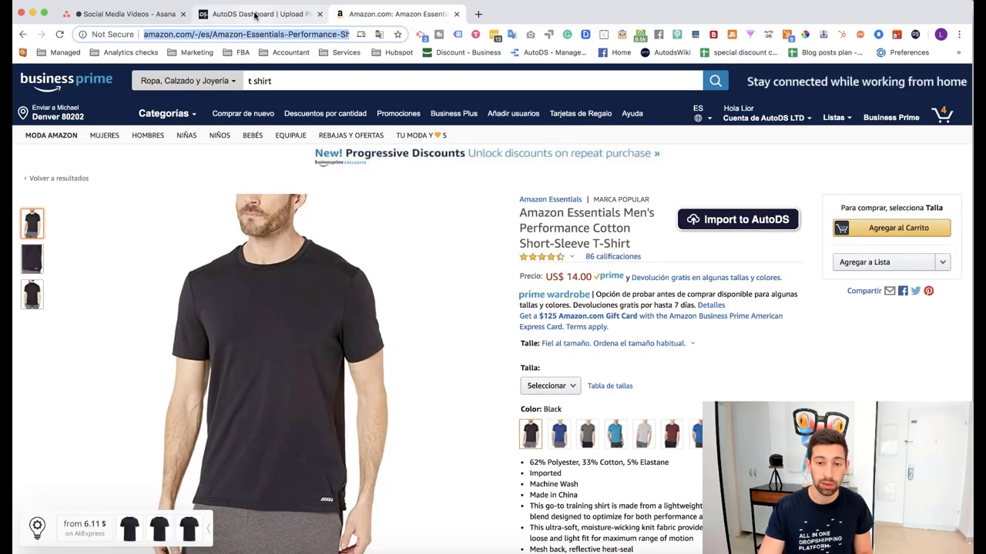
{"action": "left_click", "coordinate": [260, 14]}
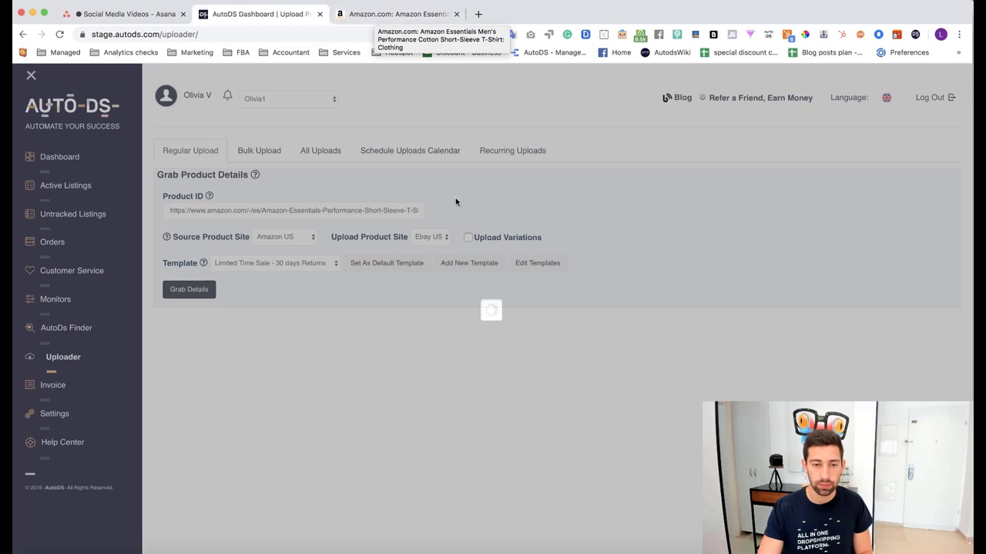
{"action": "left_click", "coordinate": [189, 288]}
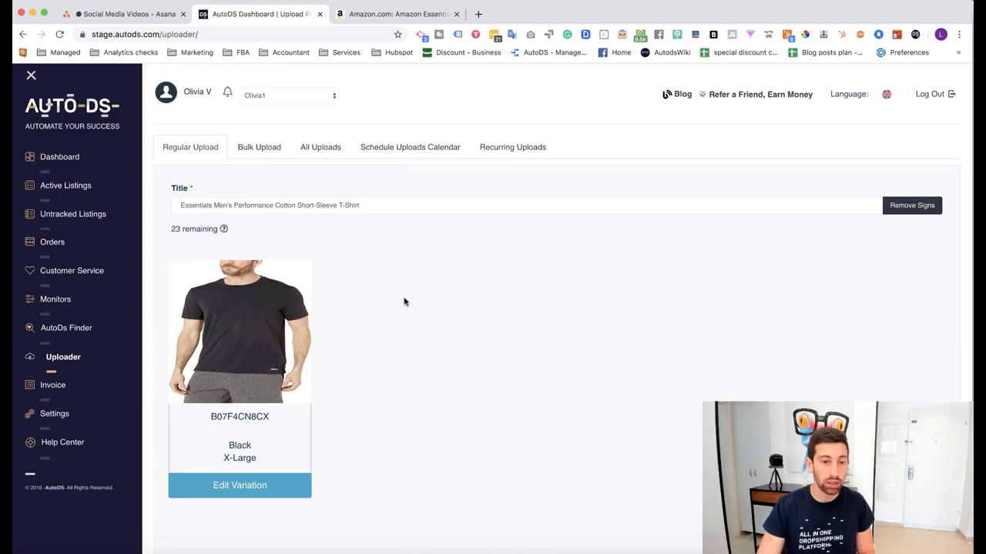
{"action": "mouse_move", "coordinate": [410, 295]}
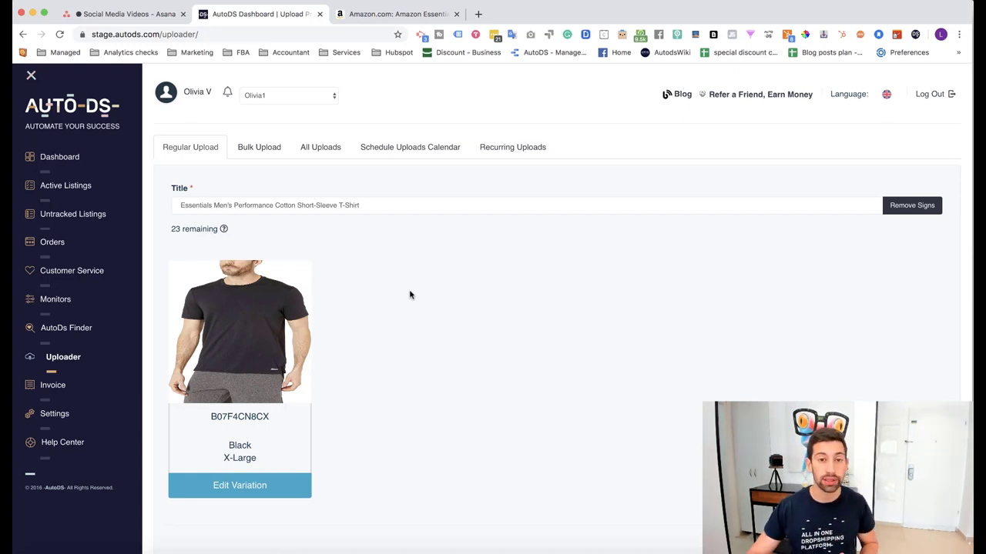
- Open Settings and the Vero/Keywords Blacklist editor
{"action": "left_click", "coordinate": [61, 414]}
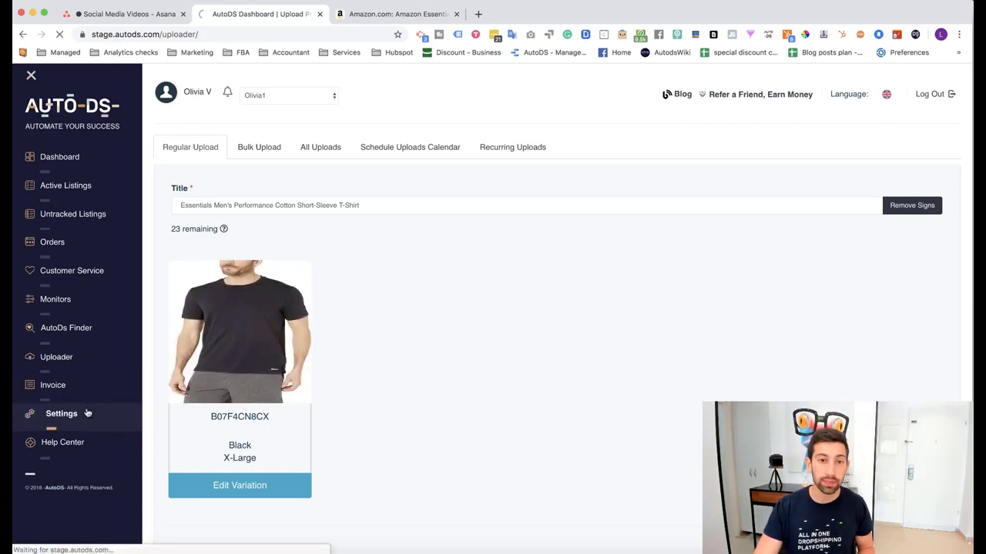
{"action": "left_click", "coordinate": [61, 414]}
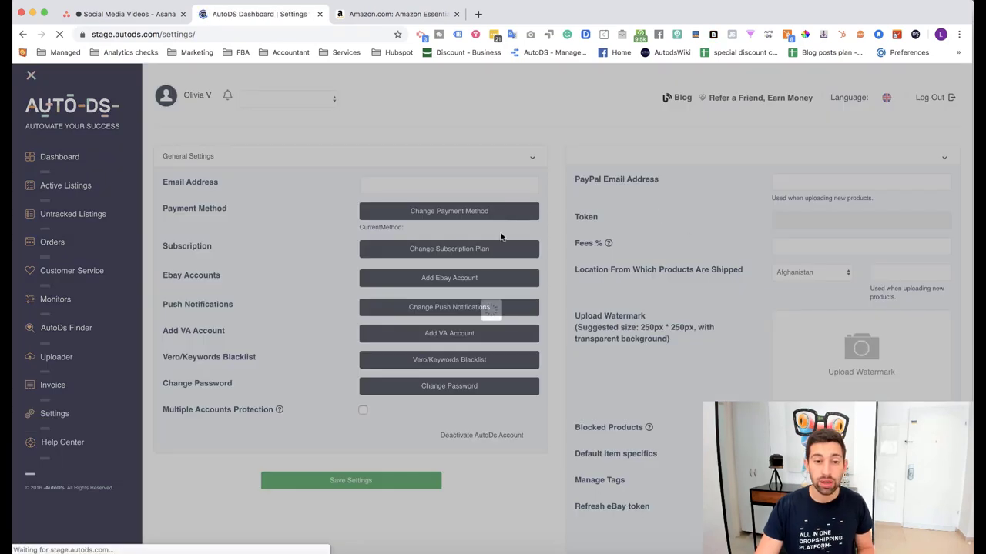
{"action": "left_click", "coordinate": [289, 99]}
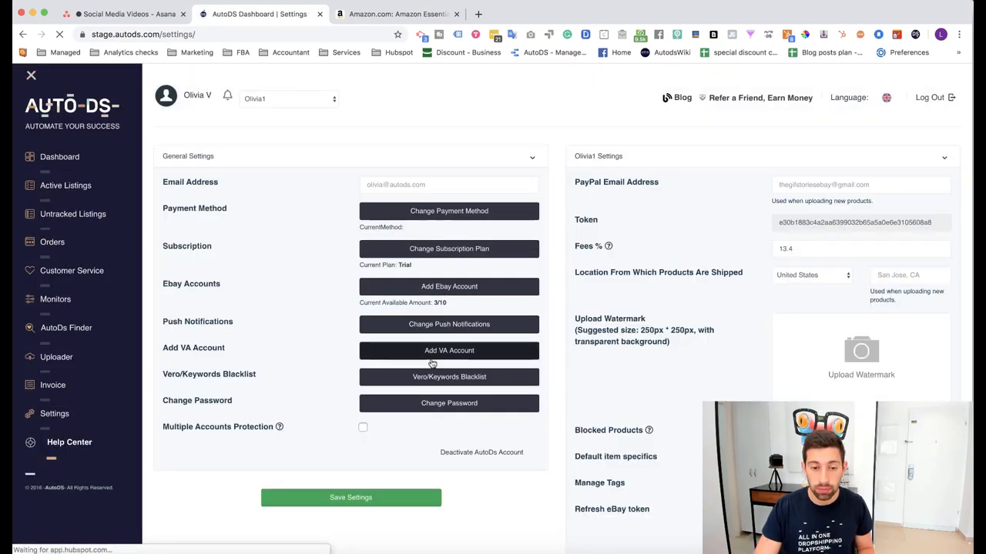
{"action": "left_click", "coordinate": [449, 377]}
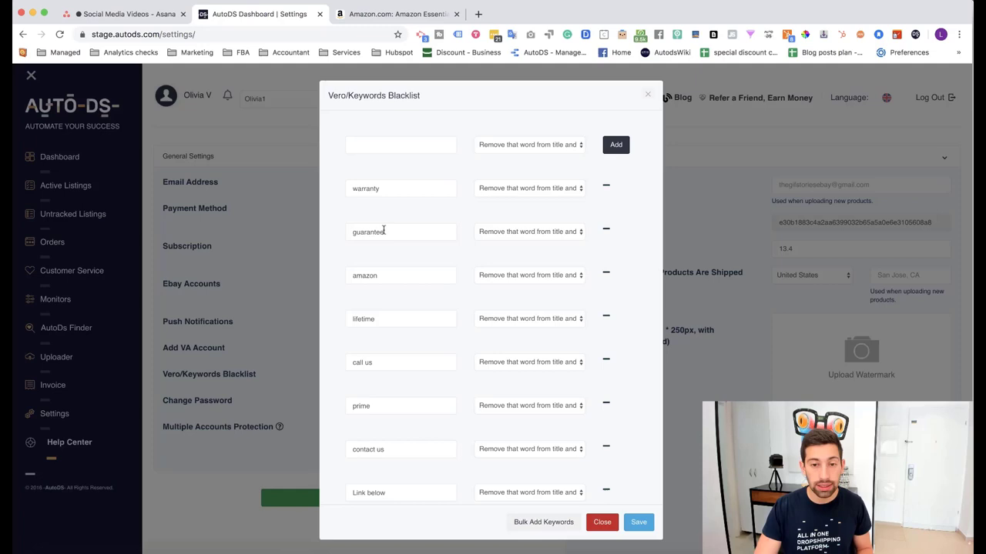
- Check the Amazon title wording and set T-Shirt to 'Block if appear in title'
{"action": "left_click", "coordinate": [396, 13]}
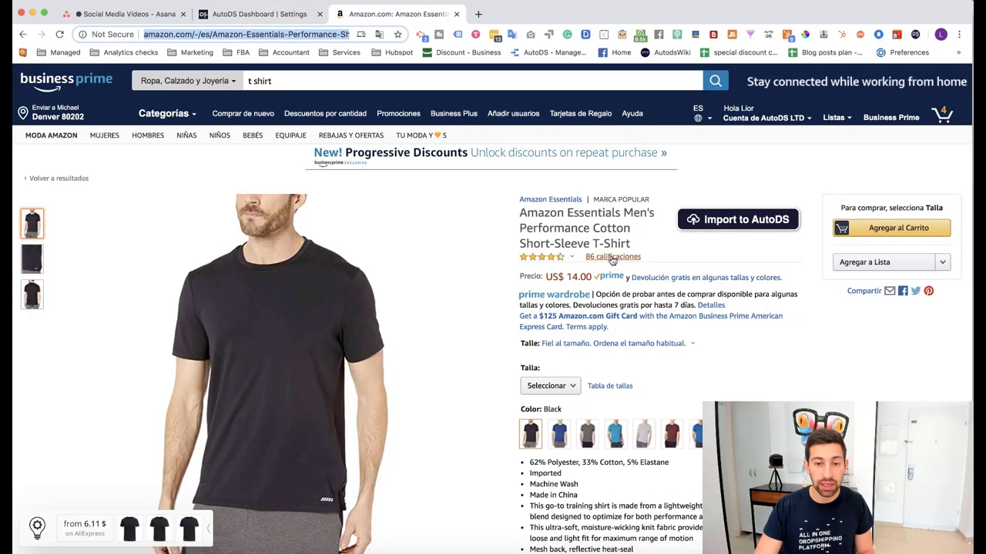
{"action": "left_click", "coordinate": [258, 14]}
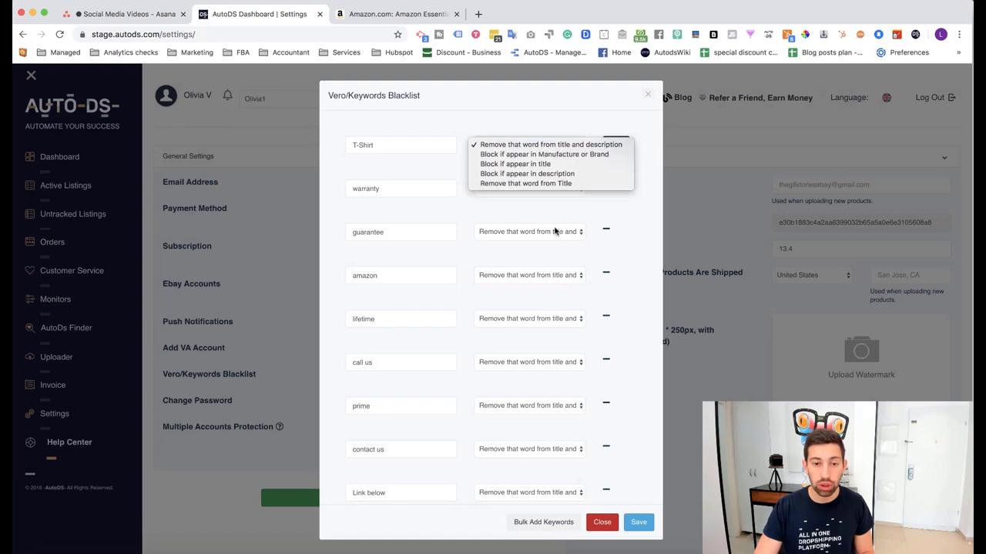
{"action": "mouse_move", "coordinate": [528, 173]}
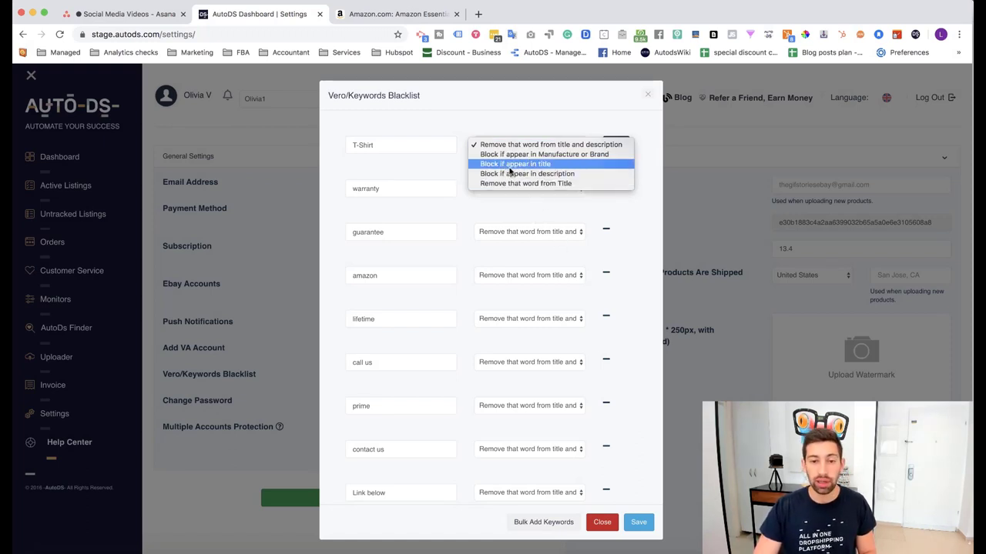
{"action": "mouse_move", "coordinate": [544, 154]}
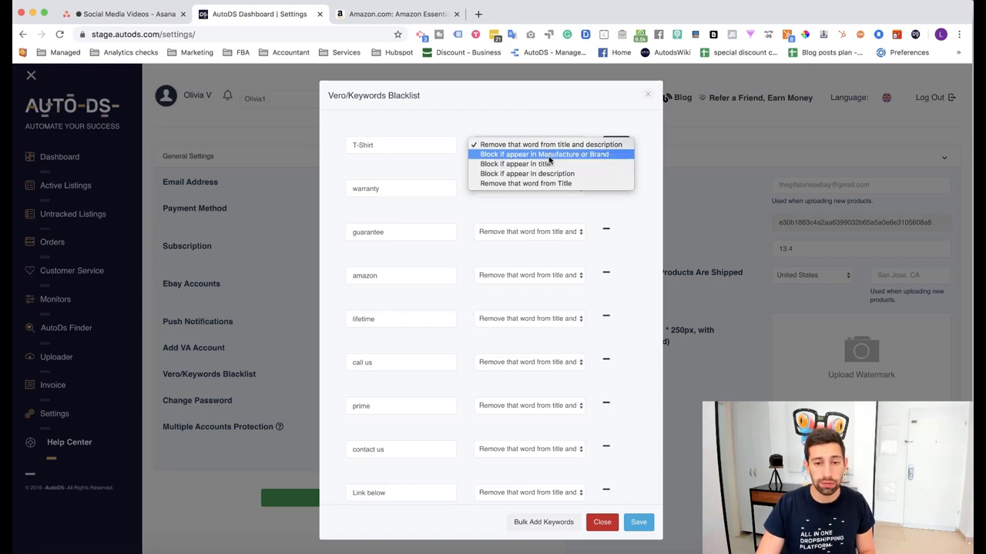
{"action": "left_click", "coordinate": [535, 164]}
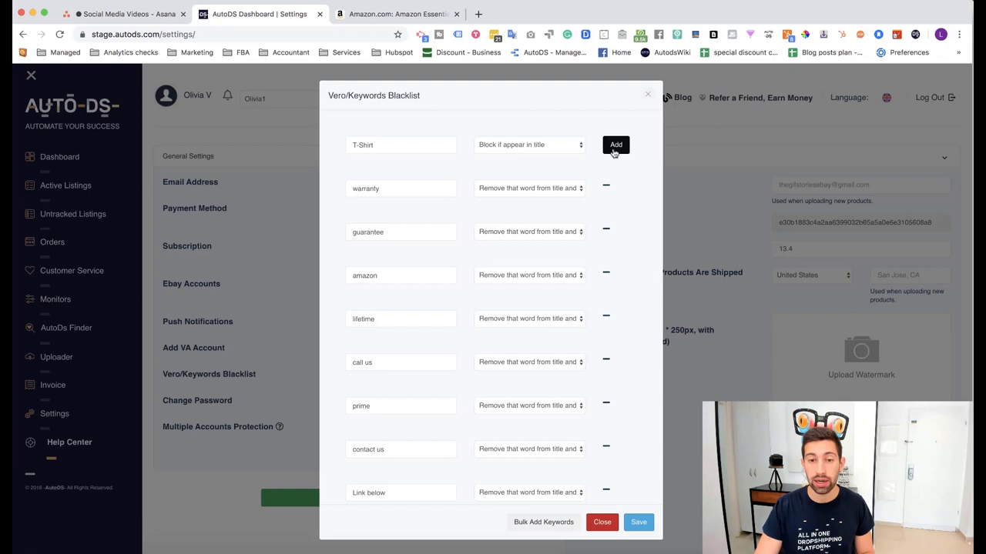
{"action": "scroll", "scroll_direction": "down", "scroll_amount": 3}
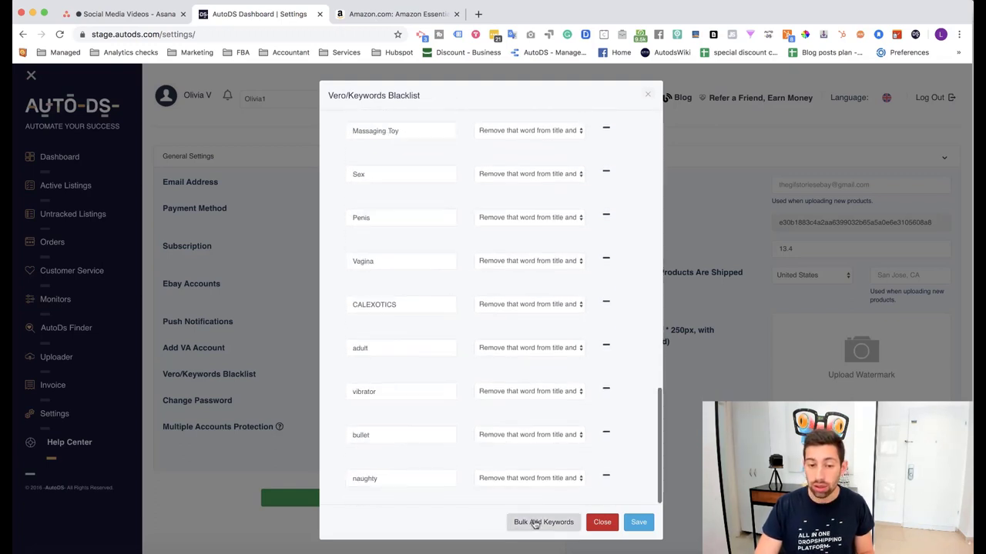
- Bulk-add the keywords T-Shirt, tshirt and shirt, then close the blacklist dialog
{"action": "left_click", "coordinate": [543, 522]}
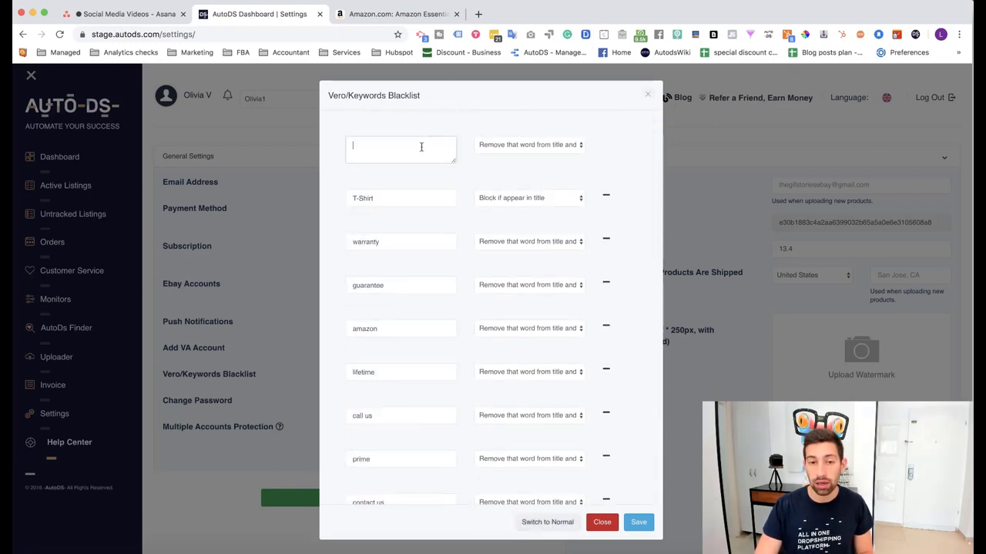
{"action": "type", "text": "T-Shirt"}
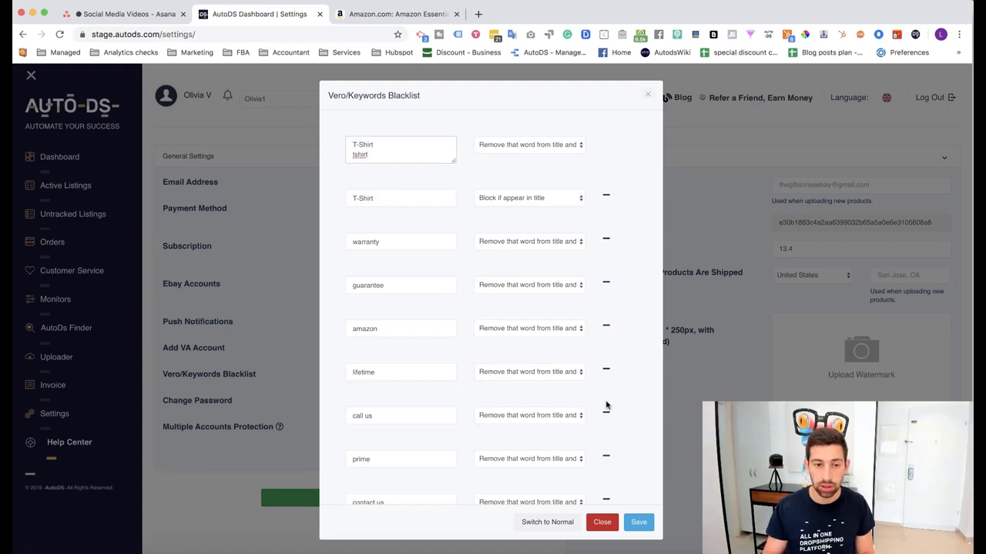
{"action": "type", "text": "shirt"}
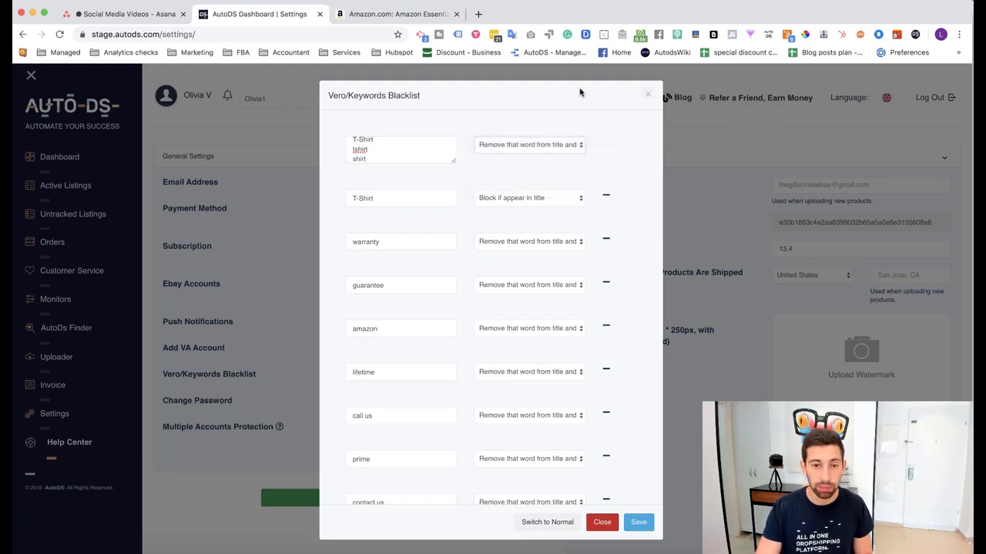
{"action": "left_click", "coordinate": [639, 522]}
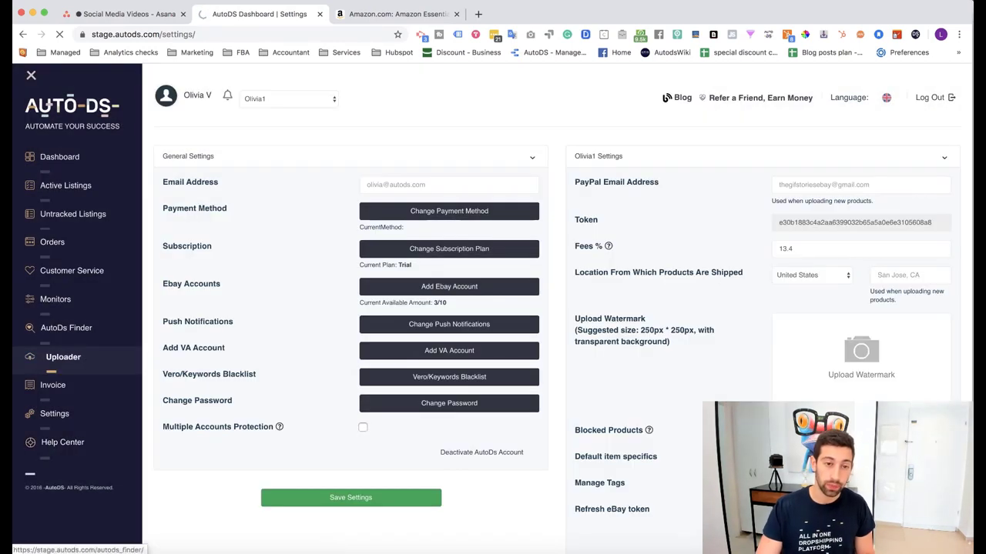
- Copy the Amazon t-shirt's URL back into the AutoDS uploader
{"action": "left_click", "coordinate": [398, 14]}
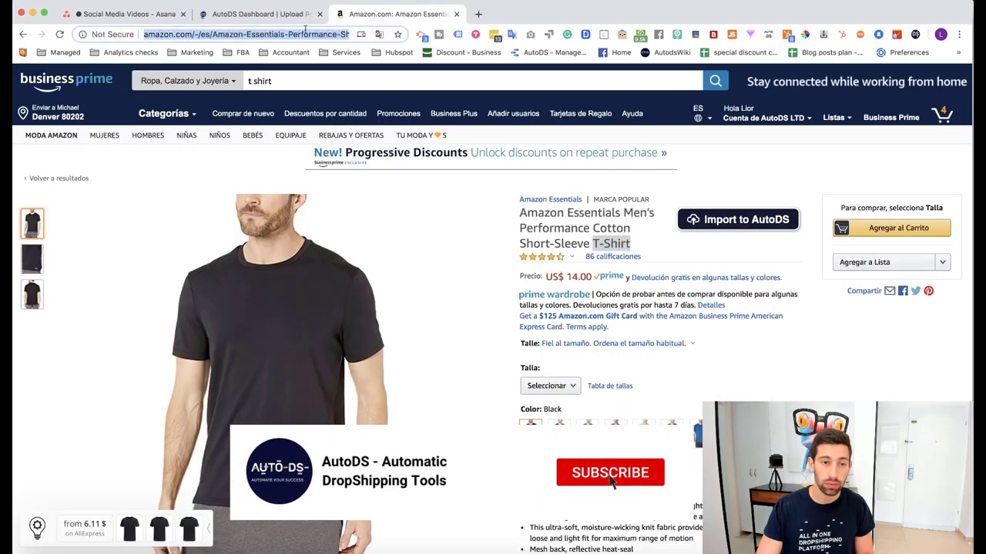
{"action": "left_click", "coordinate": [259, 14]}
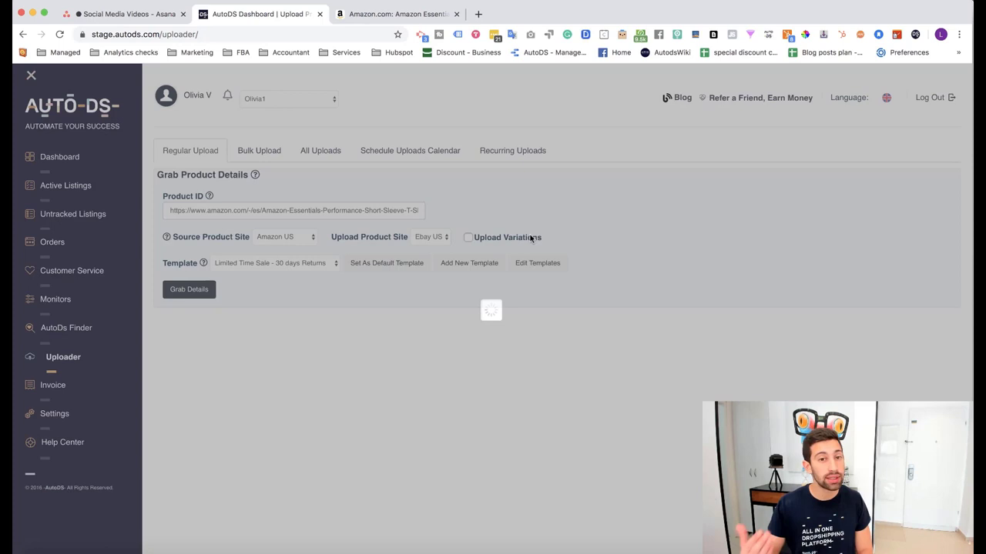
{"action": "mouse_move", "coordinate": [653, 201]}
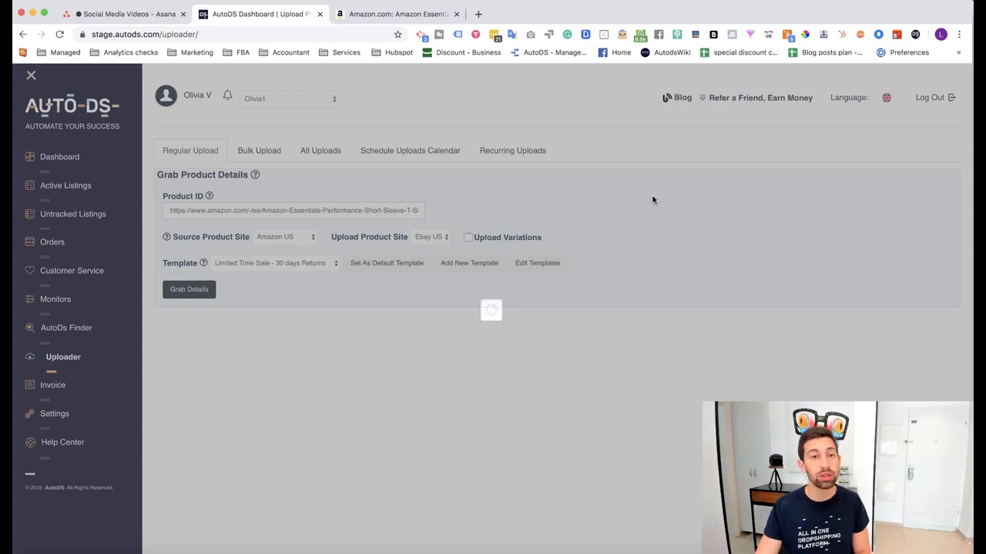
- Grab details again and dismiss the Error 601 blocked 't-shirt' title keyword popup
{"action": "left_click", "coordinate": [188, 289]}
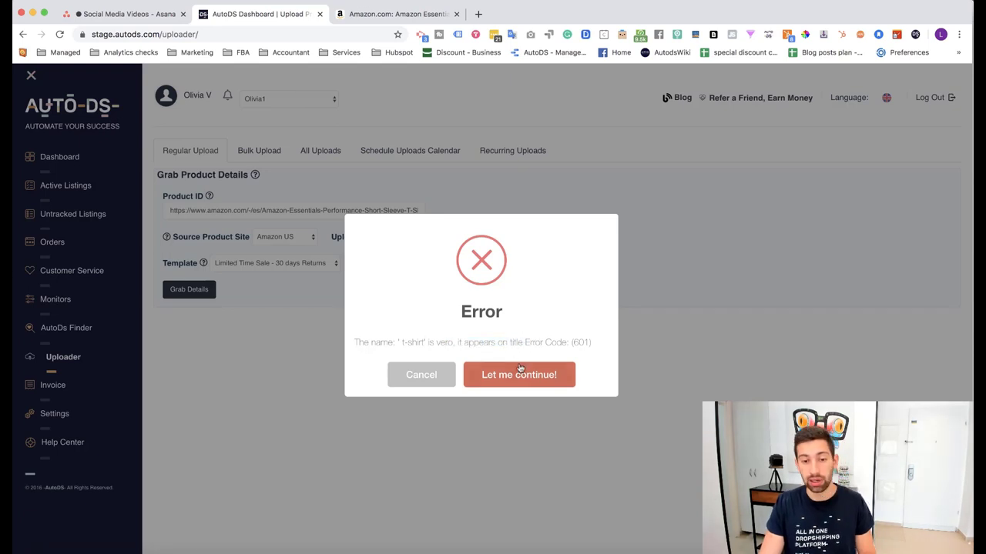
{"action": "mouse_move", "coordinate": [559, 392]}
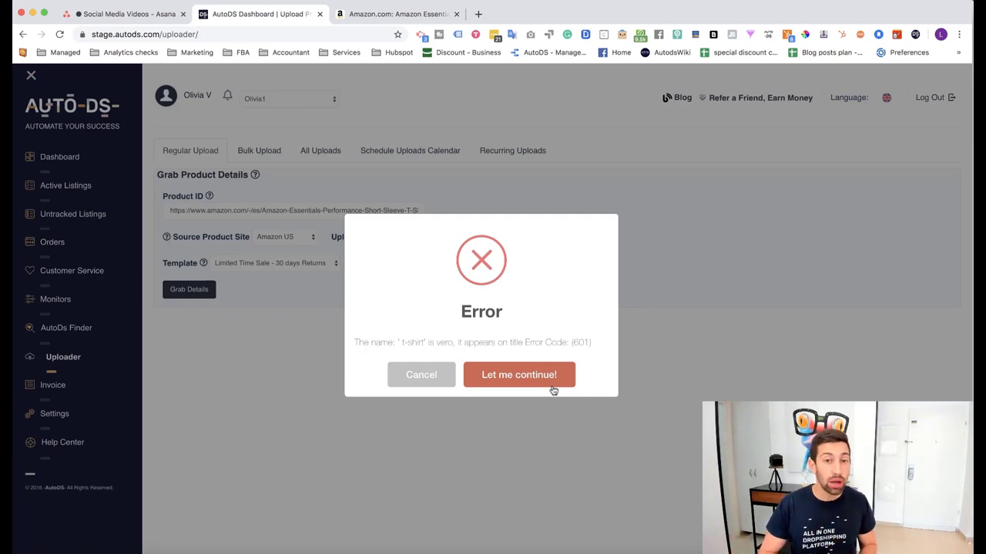
{"action": "left_click", "coordinate": [519, 375]}
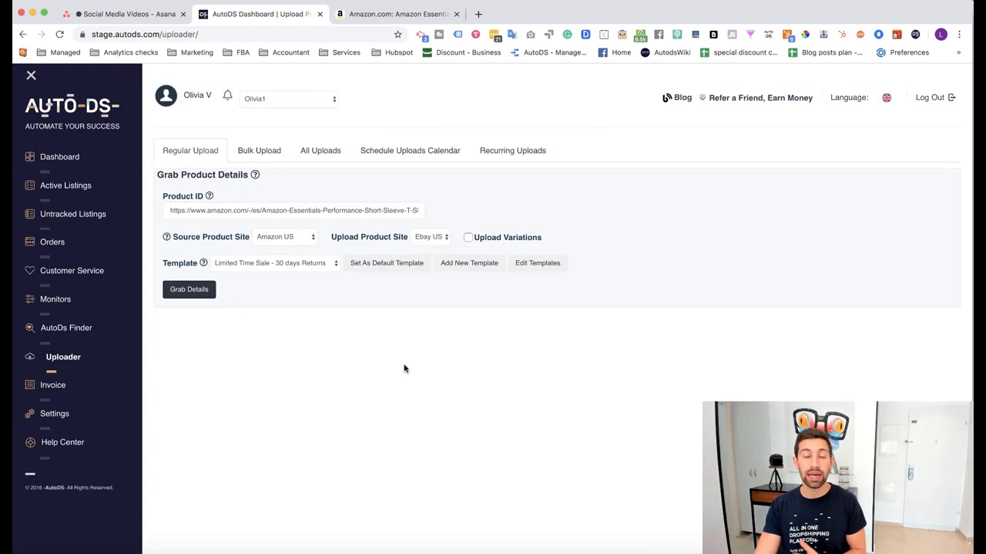